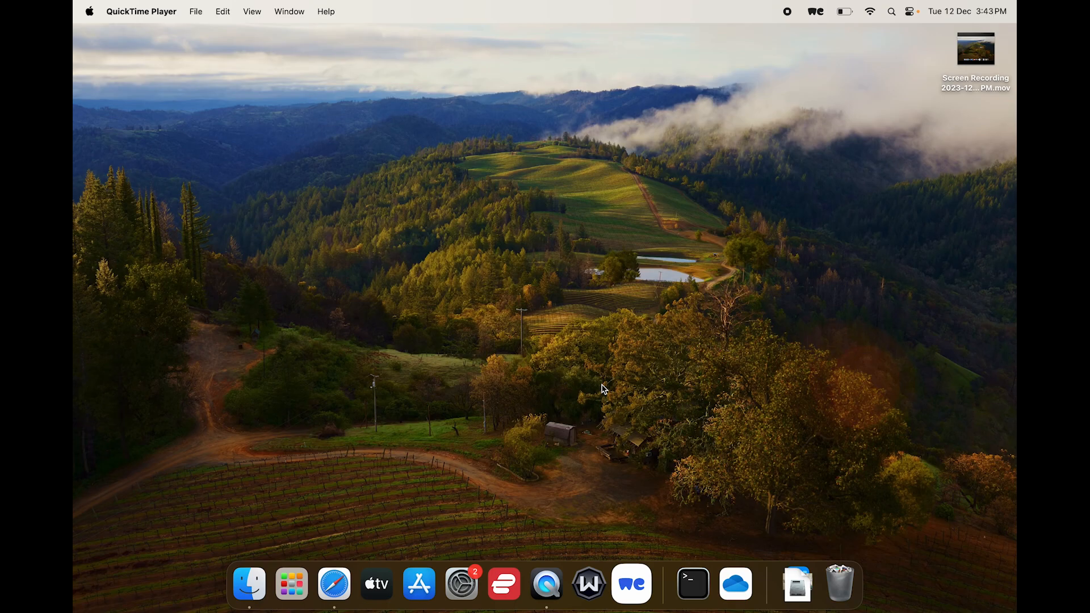
mouse_move(498, 363)
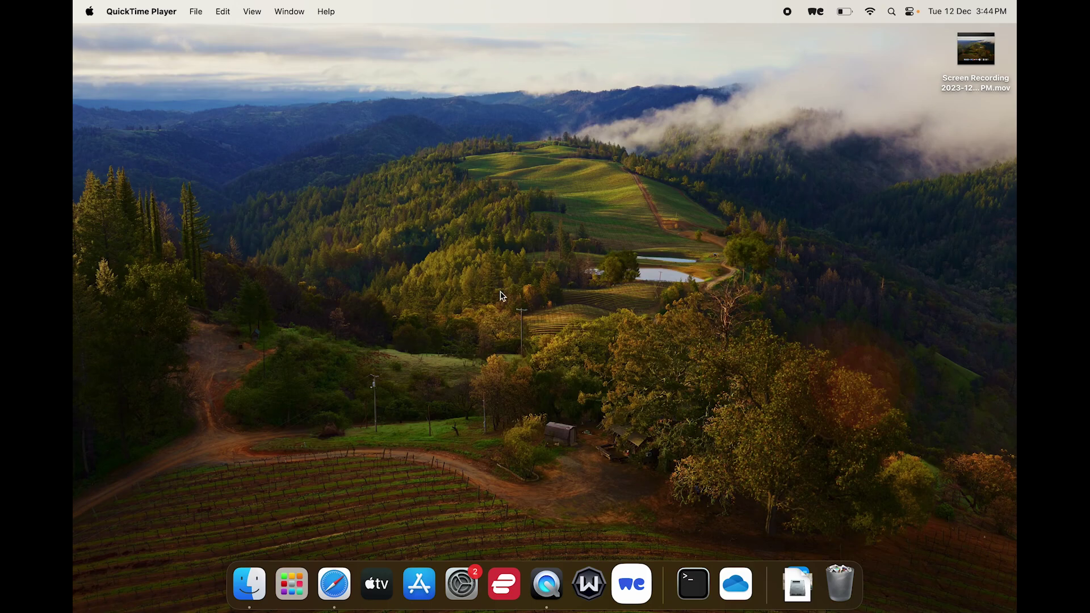
mouse_move(464, 395)
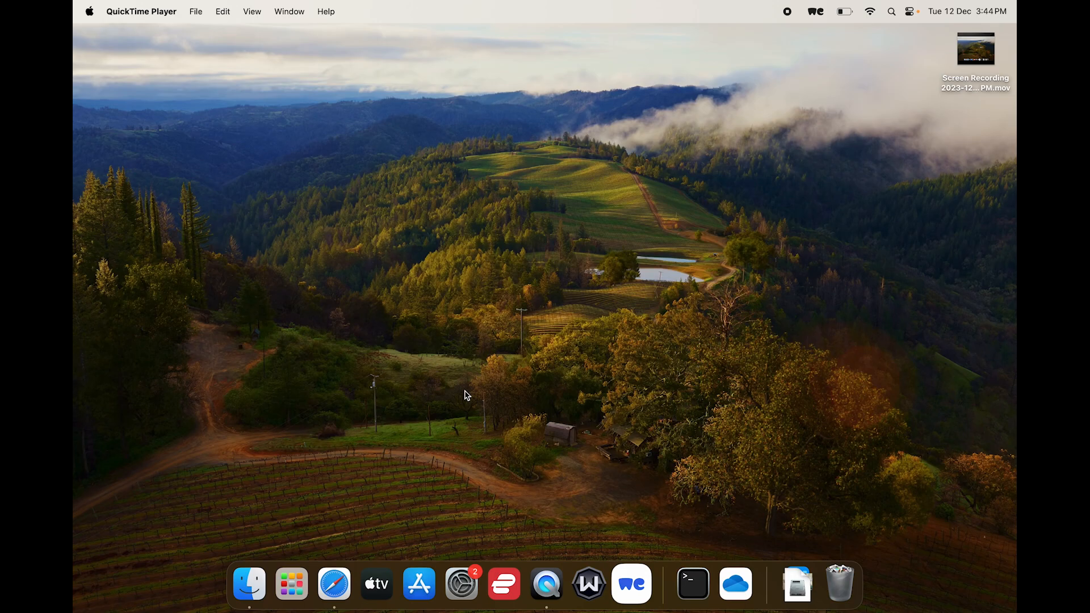
mouse_move(588, 586)
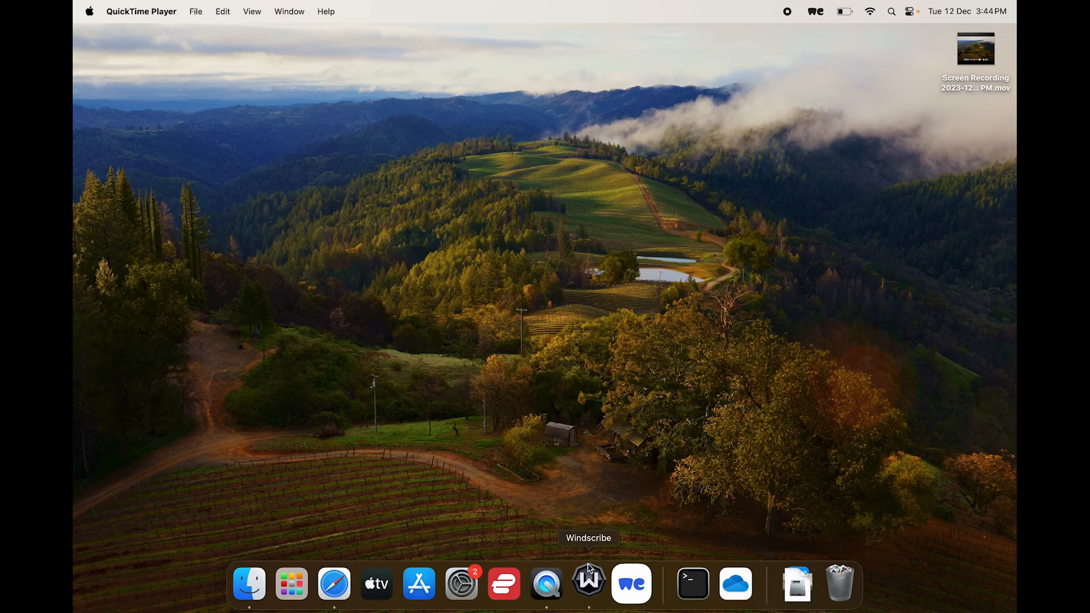
Load Windscribe's Contact Support page in Safari and scroll to the help request form
click(586, 584)
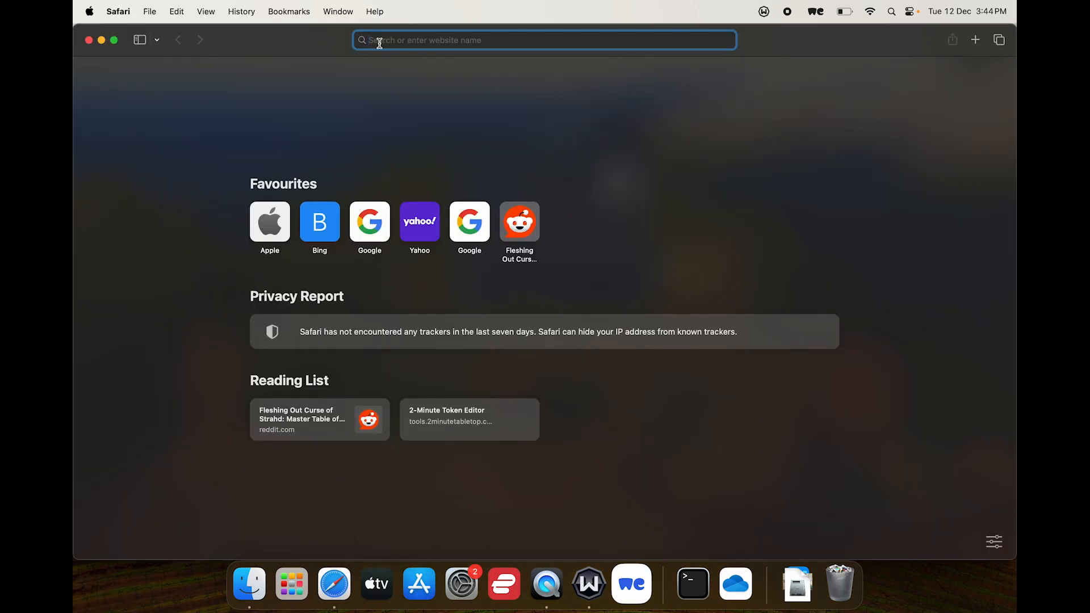
text(windscribe.com)
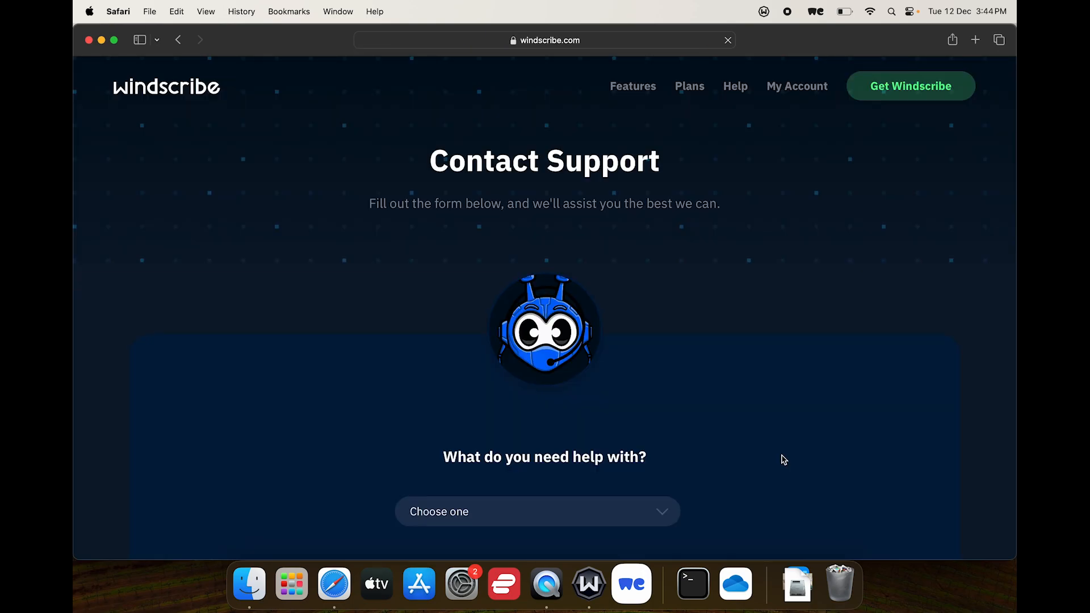
mouse_move(929, 533)
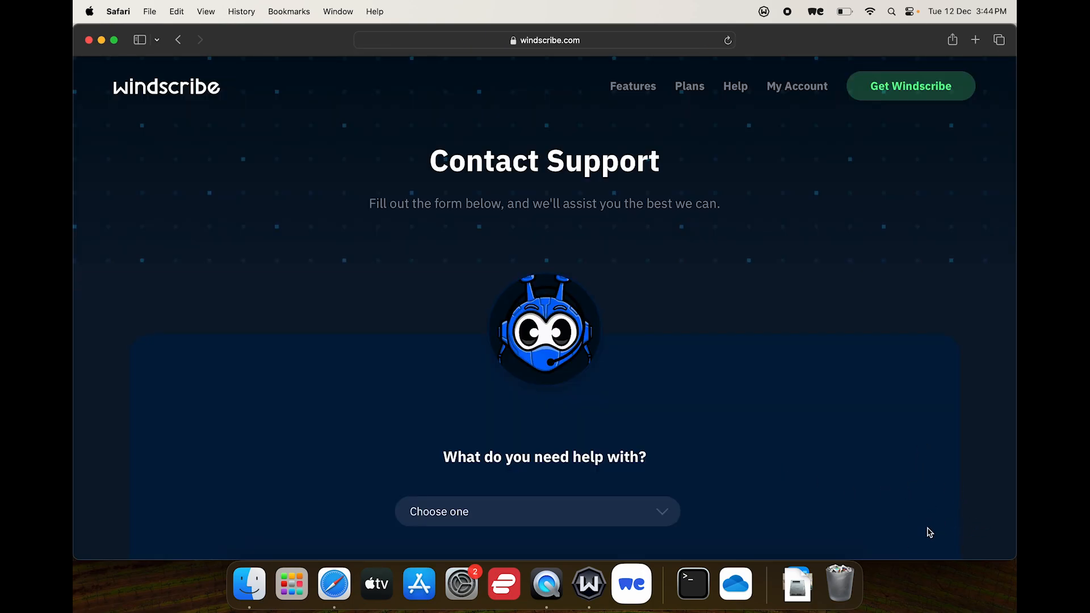
scroll(down, 3)
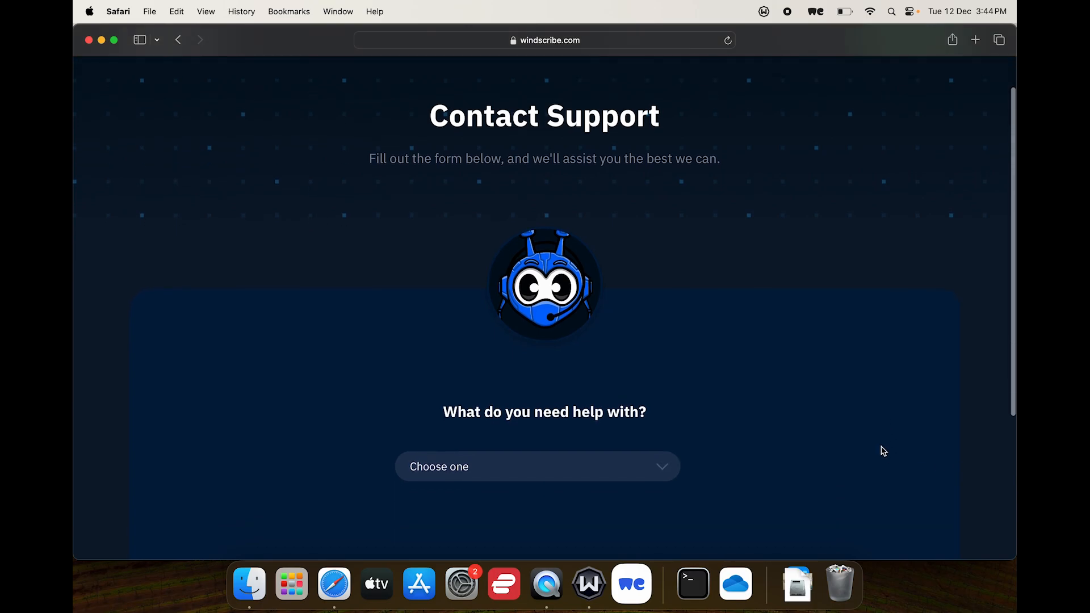
scroll(down, 3)
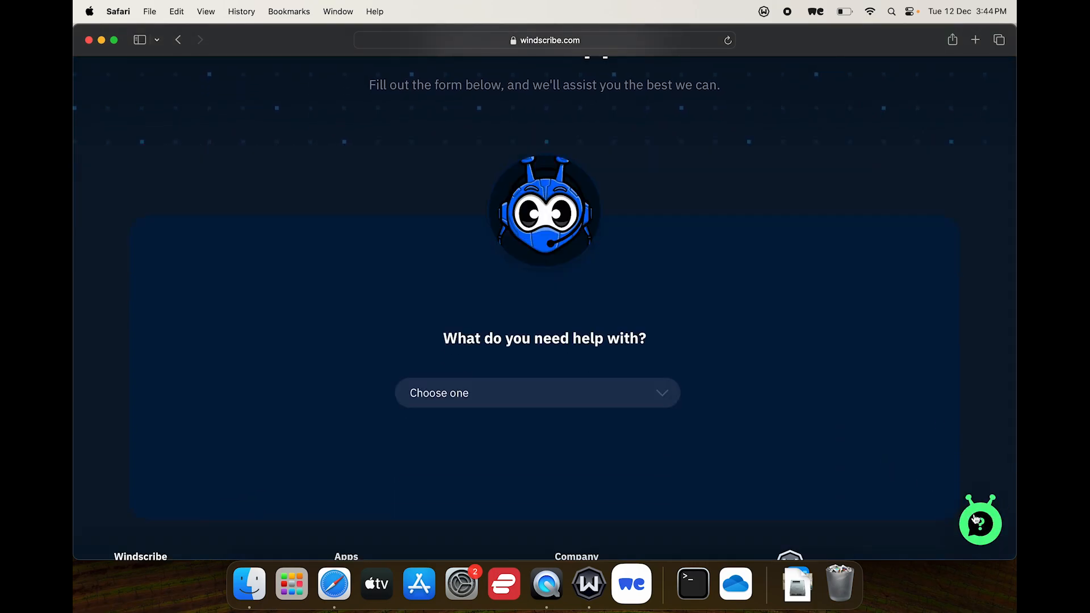
mouse_move(985, 532)
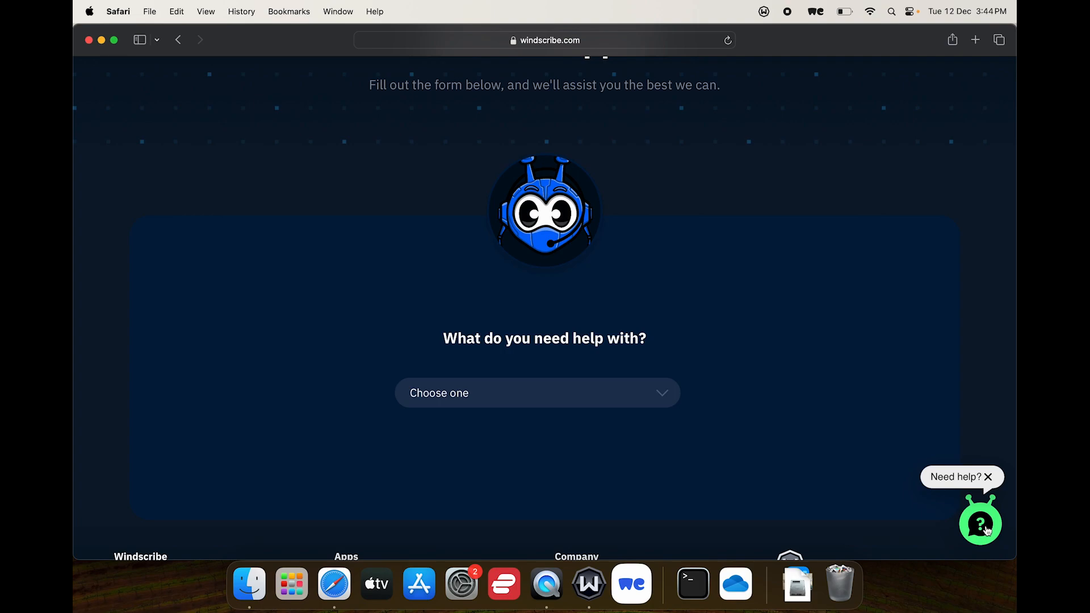
Open the Ask Garry assistant panel from the green help bubble
click(978, 522)
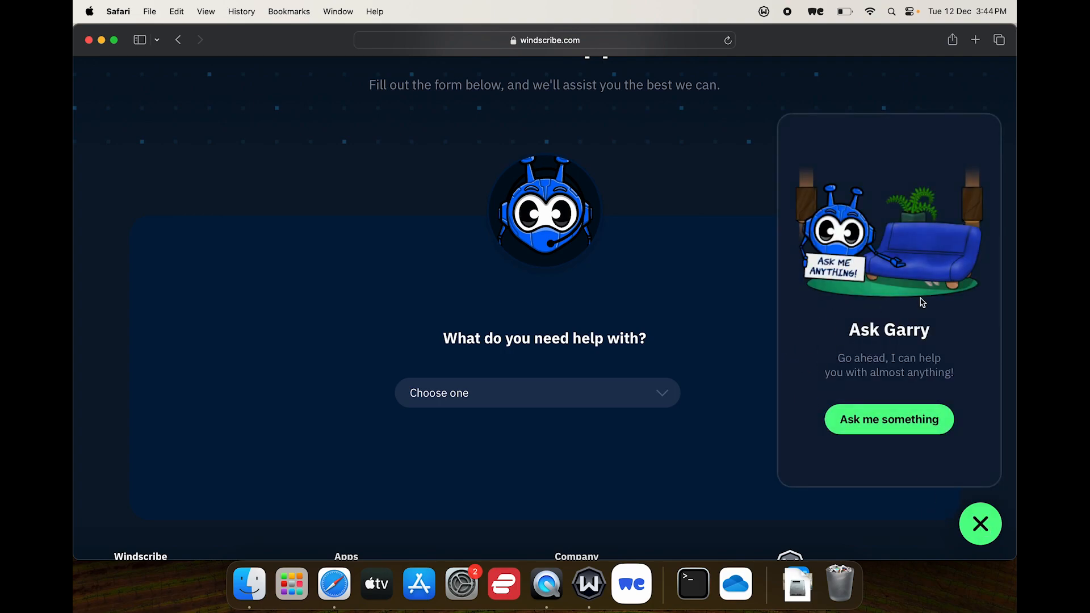
mouse_move(943, 330)
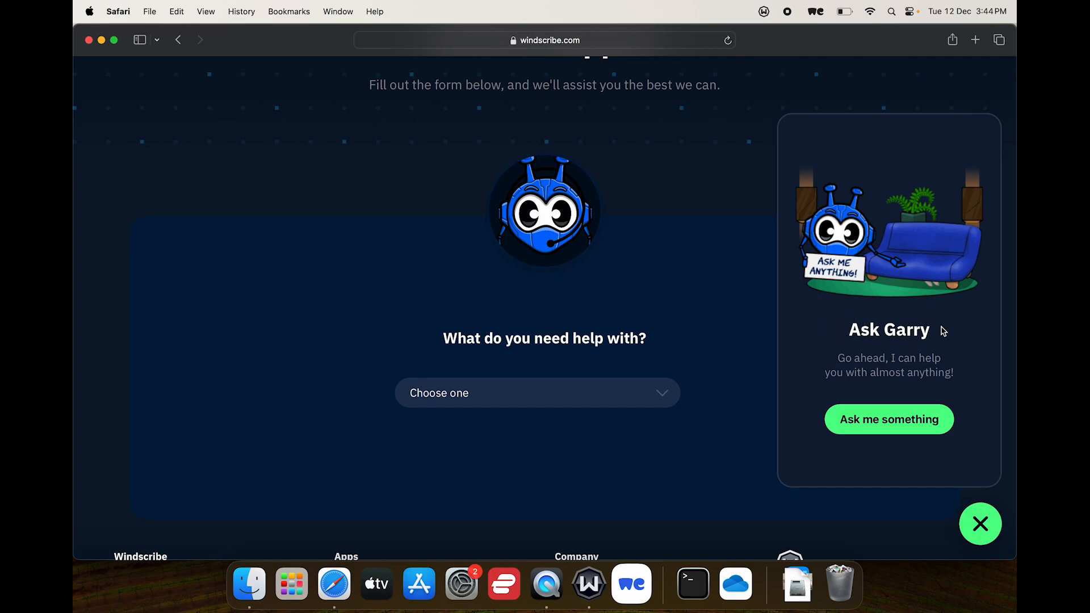
mouse_move(861, 330)
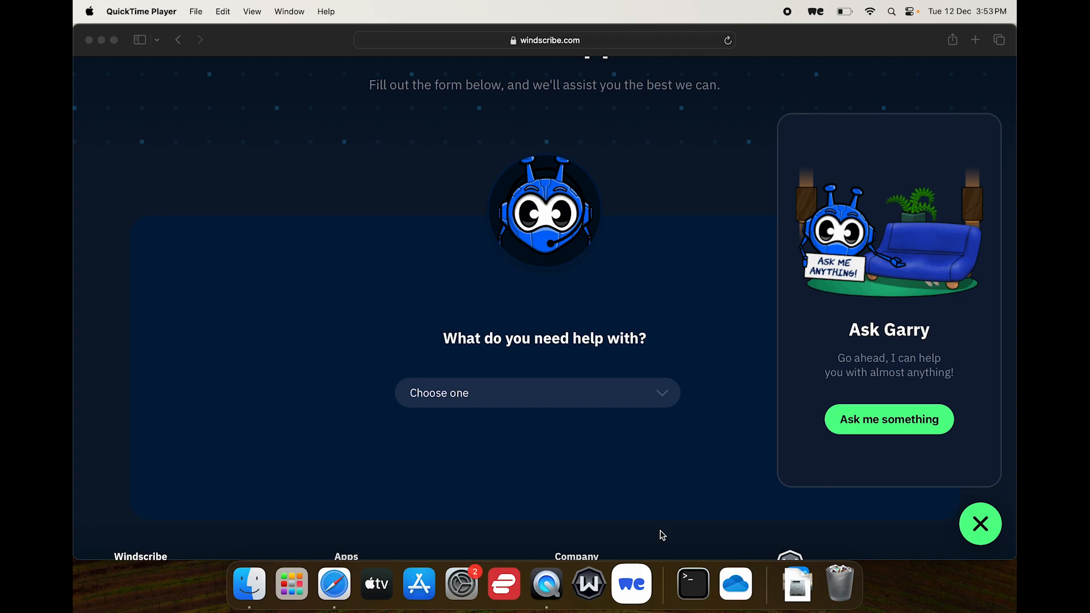
mouse_move(672, 494)
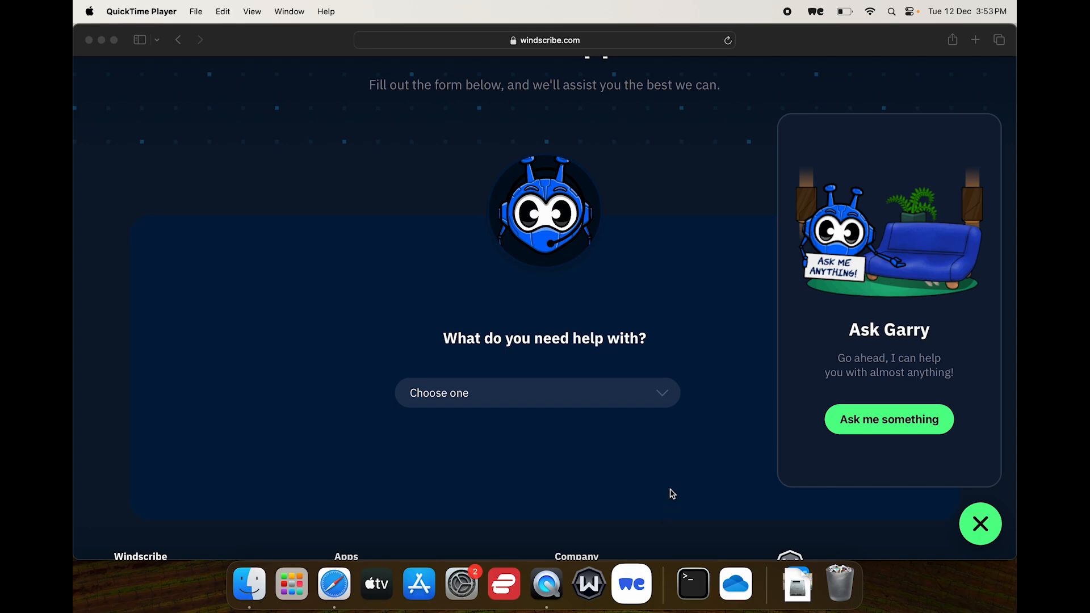
mouse_move(651, 350)
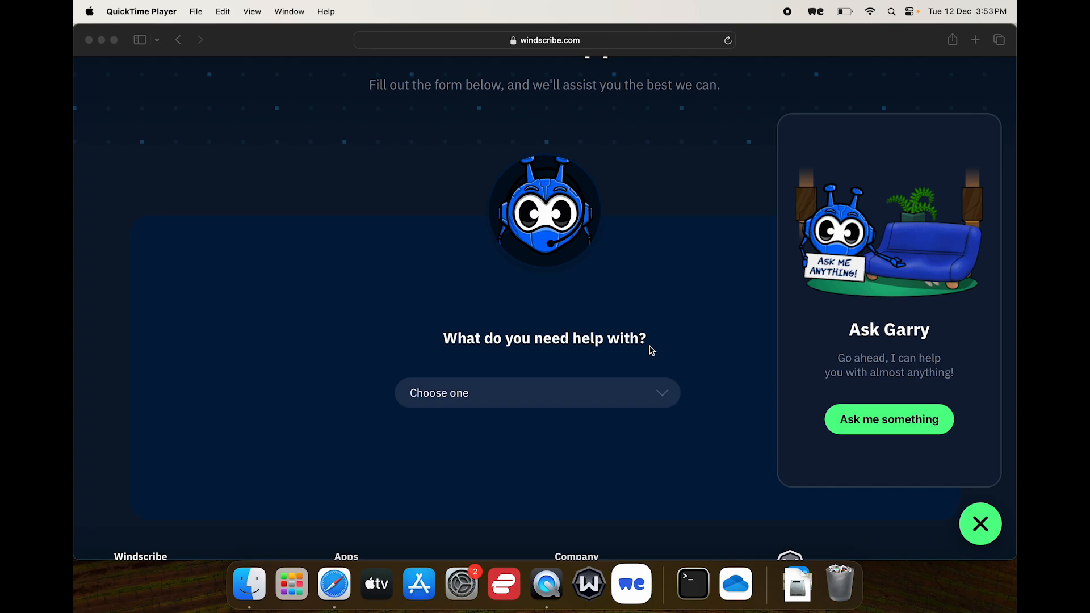
mouse_move(397, 343)
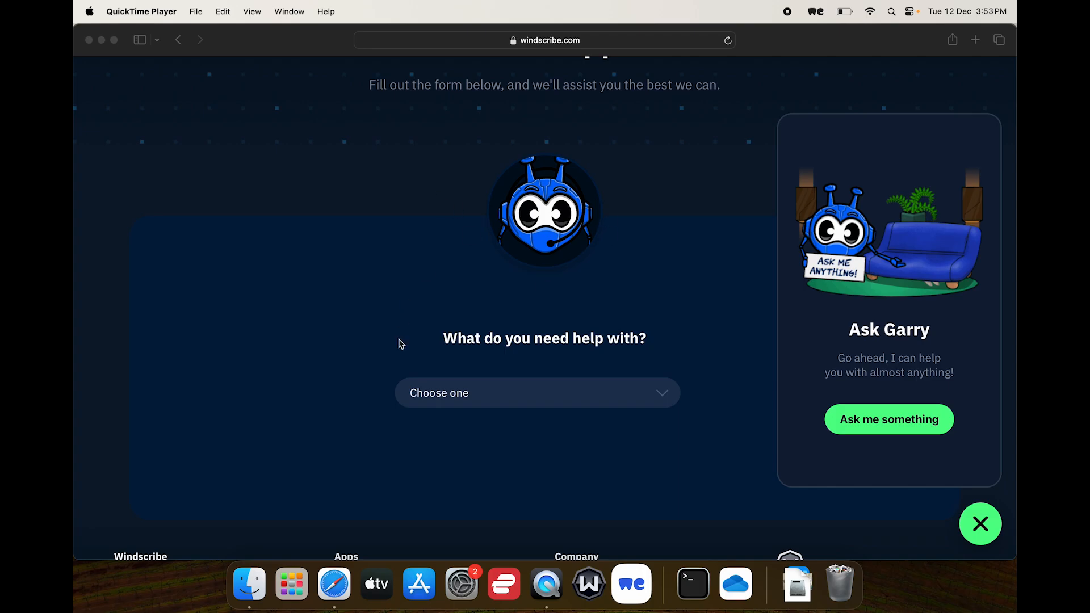
mouse_move(334, 583)
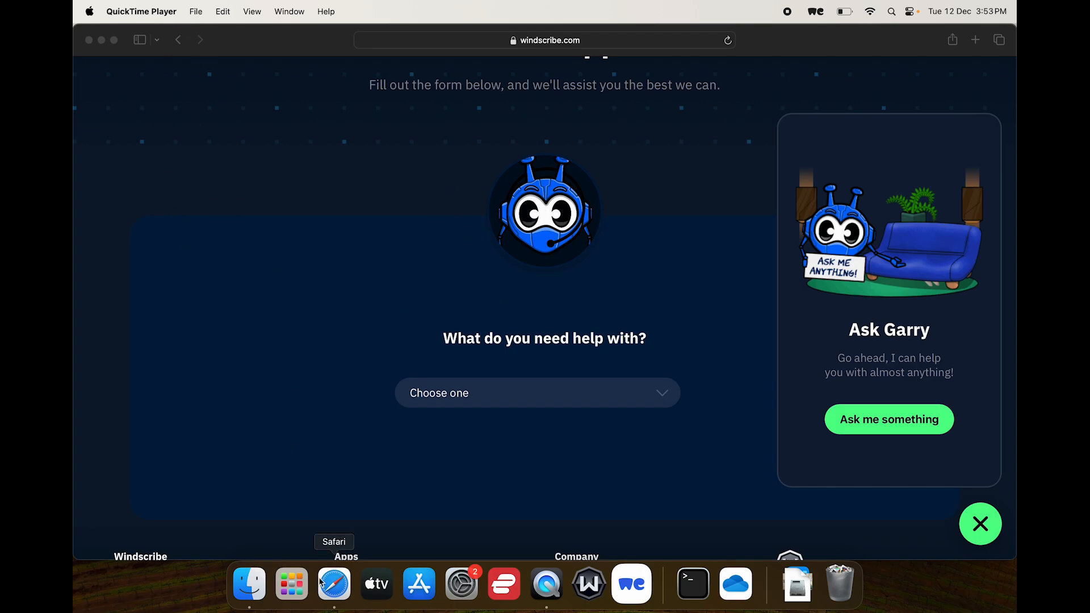
click(334, 585)
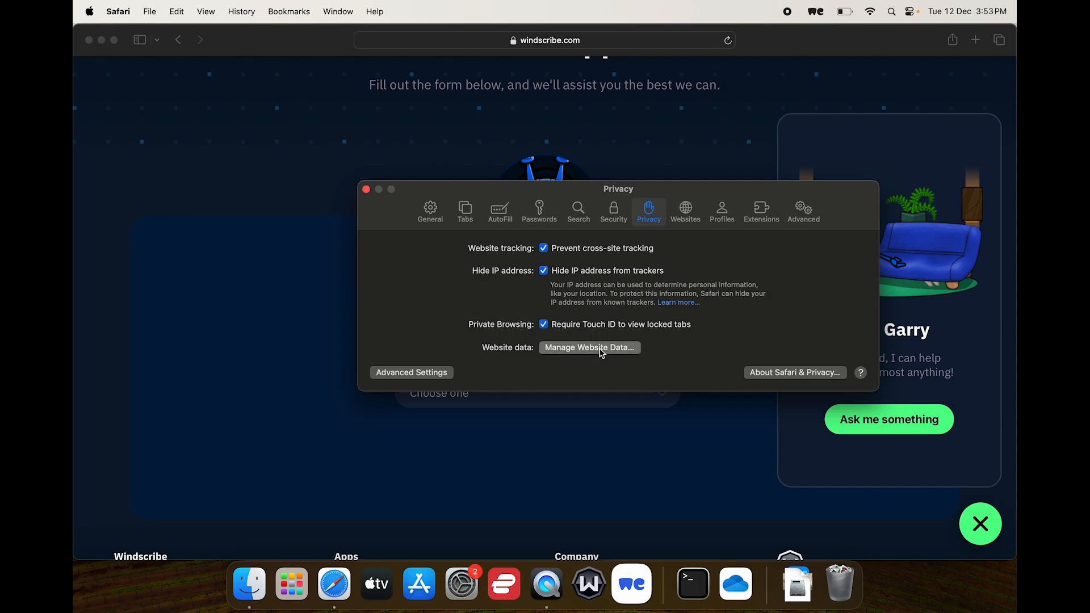
click(588, 347)
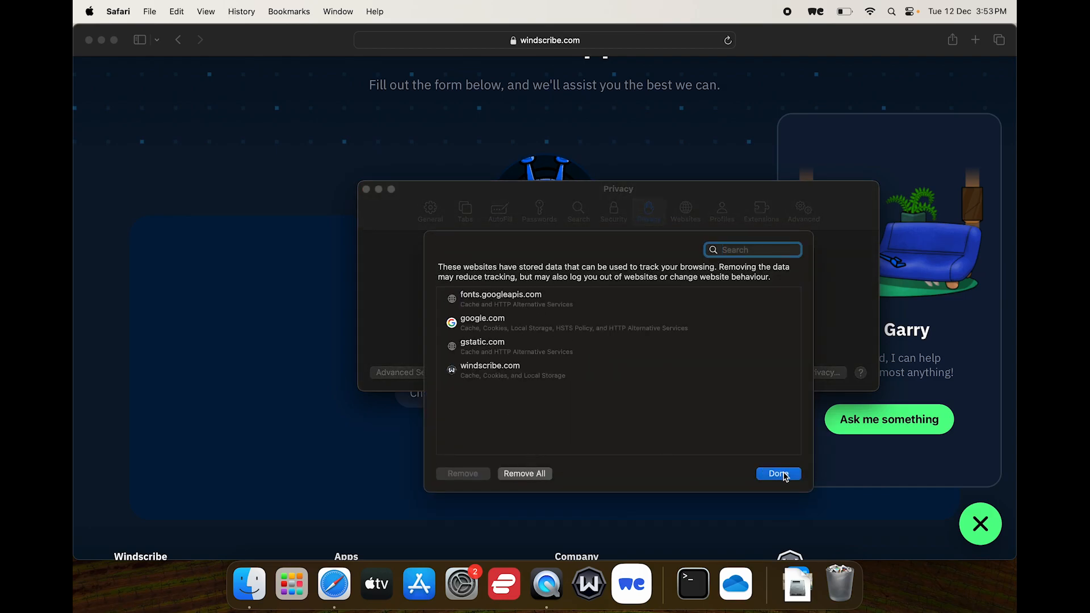
mouse_move(594, 195)
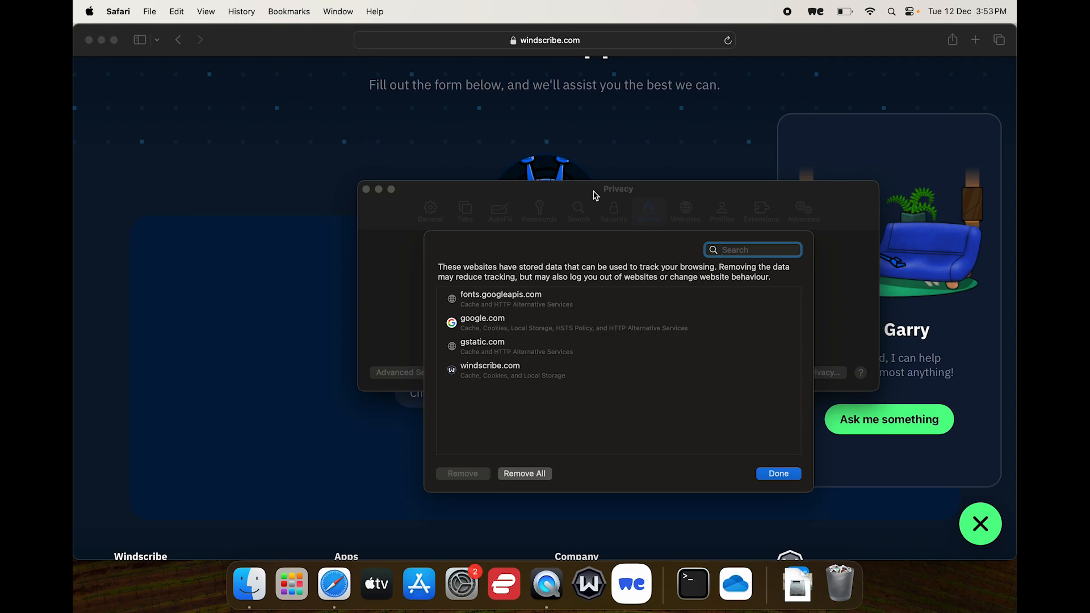
click(778, 474)
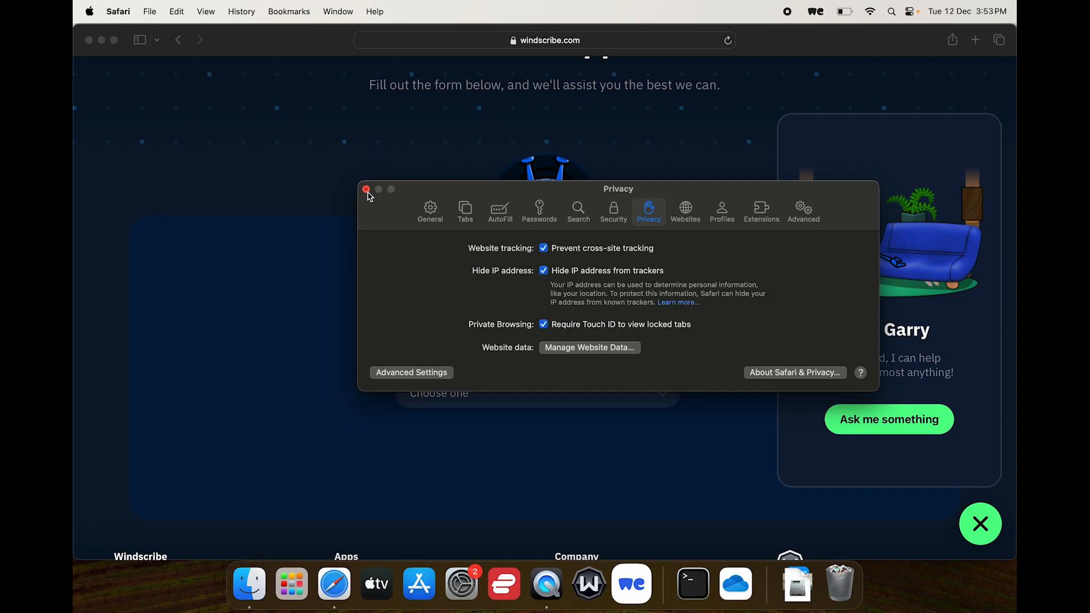
click(366, 189)
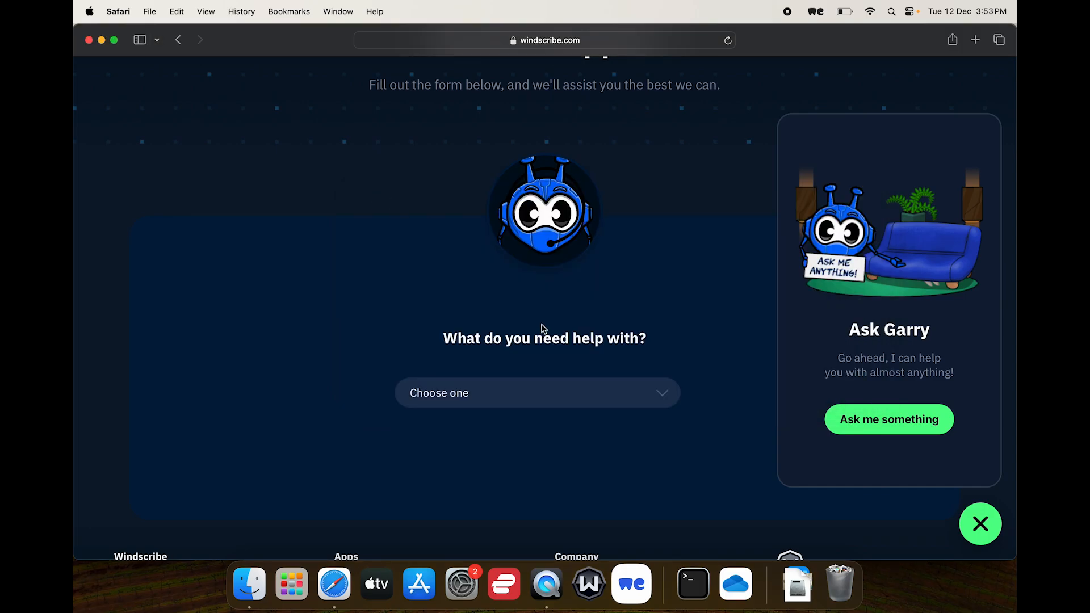
mouse_move(586, 591)
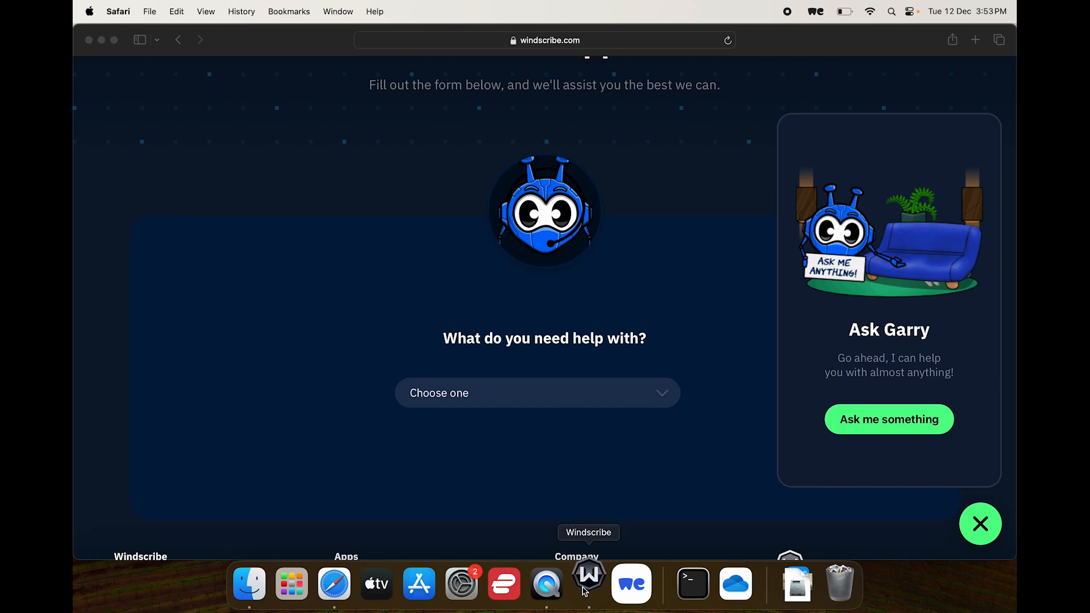
In the Windscribe app, expand US West and connect to the Los Angeles Dogg server
click(588, 583)
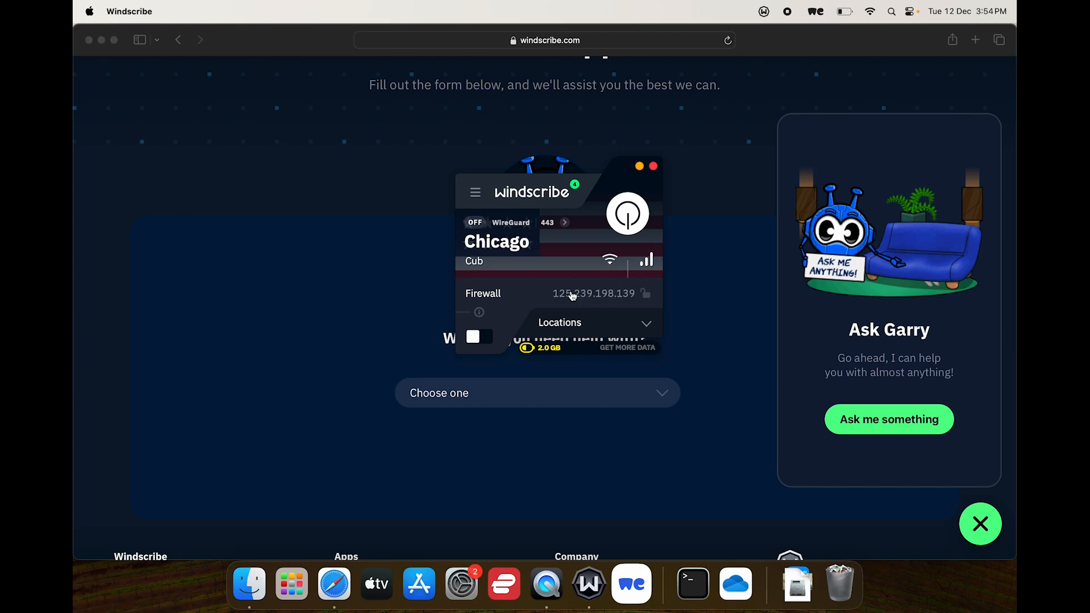
mouse_move(479, 237)
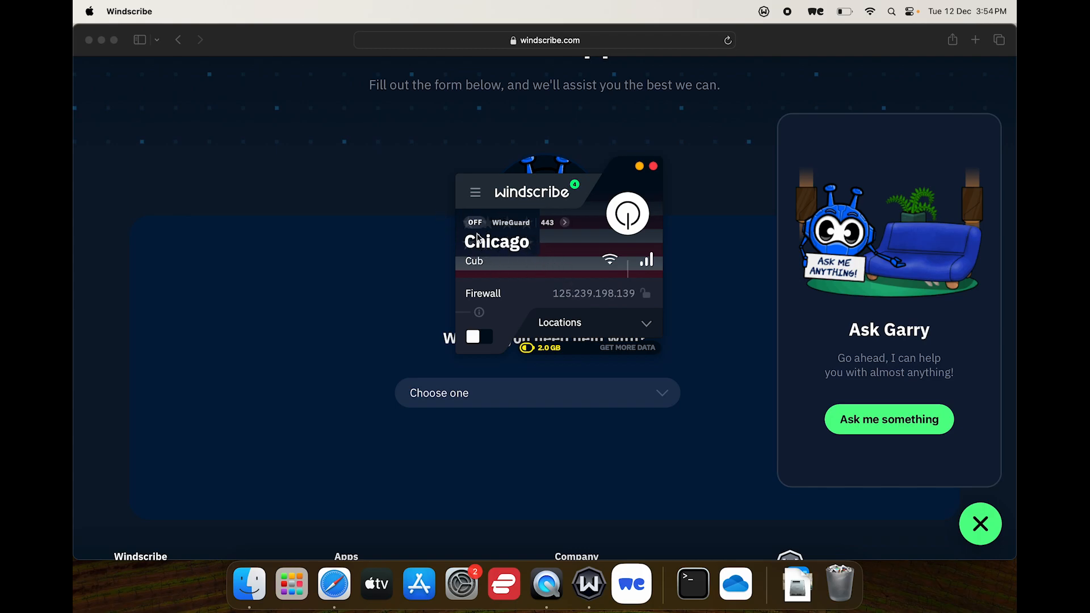
mouse_move(665, 318)
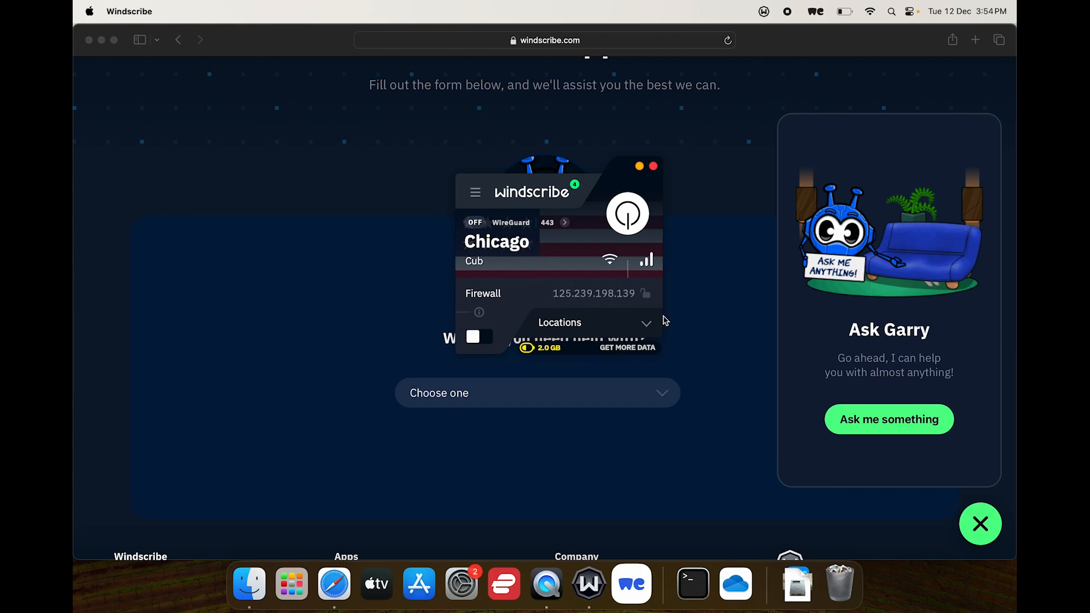
click(590, 322)
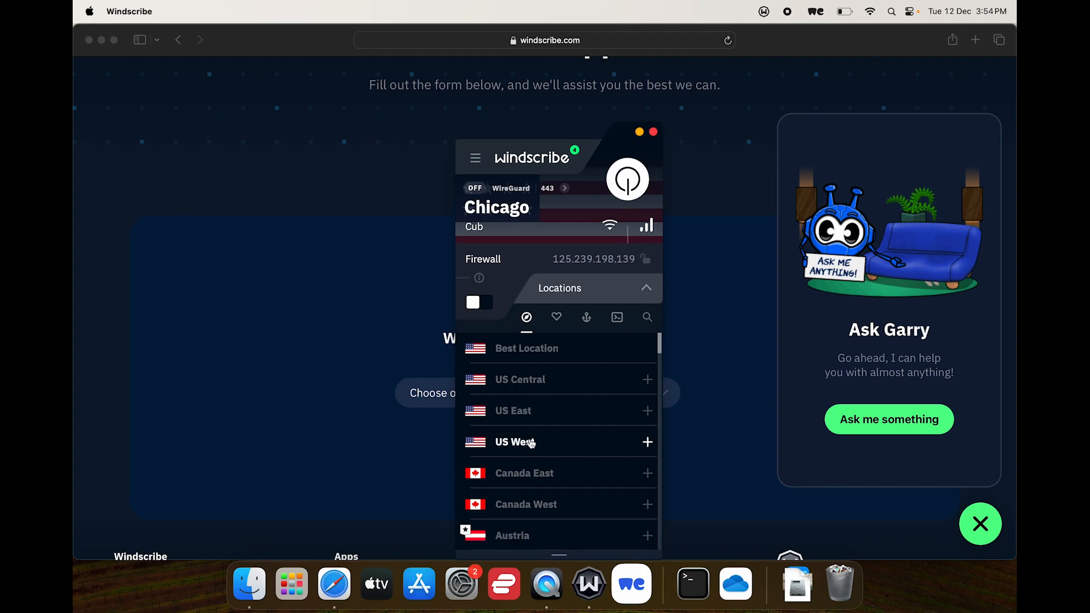
click(522, 442)
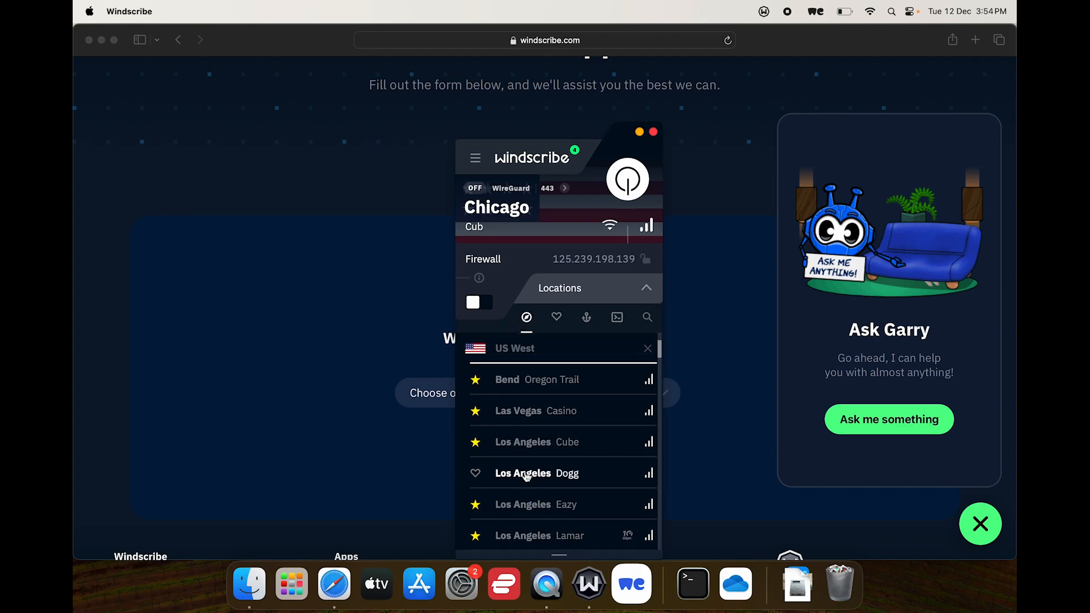
click(536, 472)
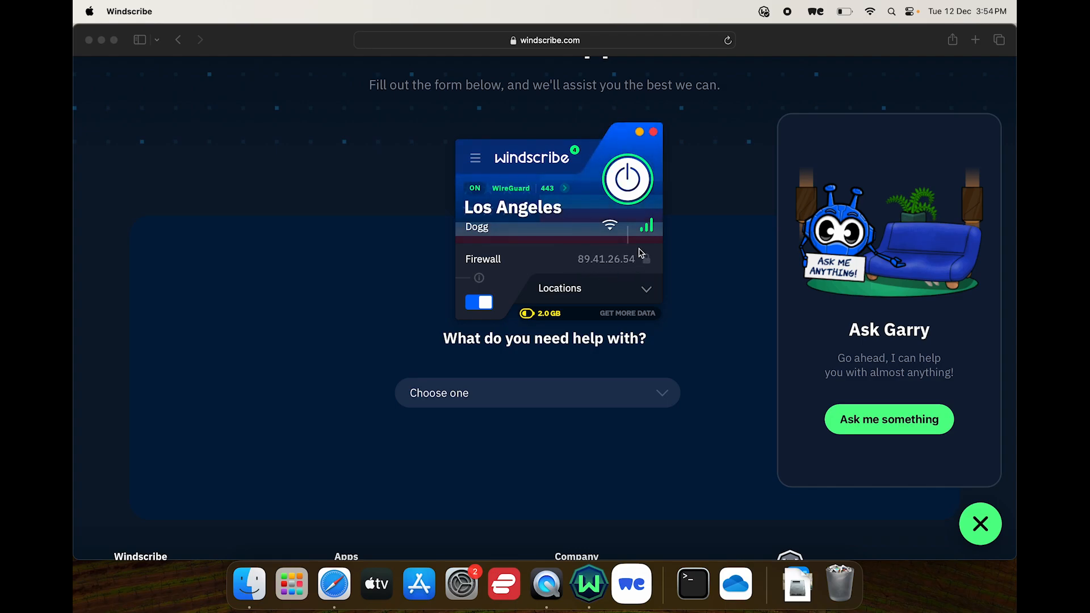
mouse_move(631, 248)
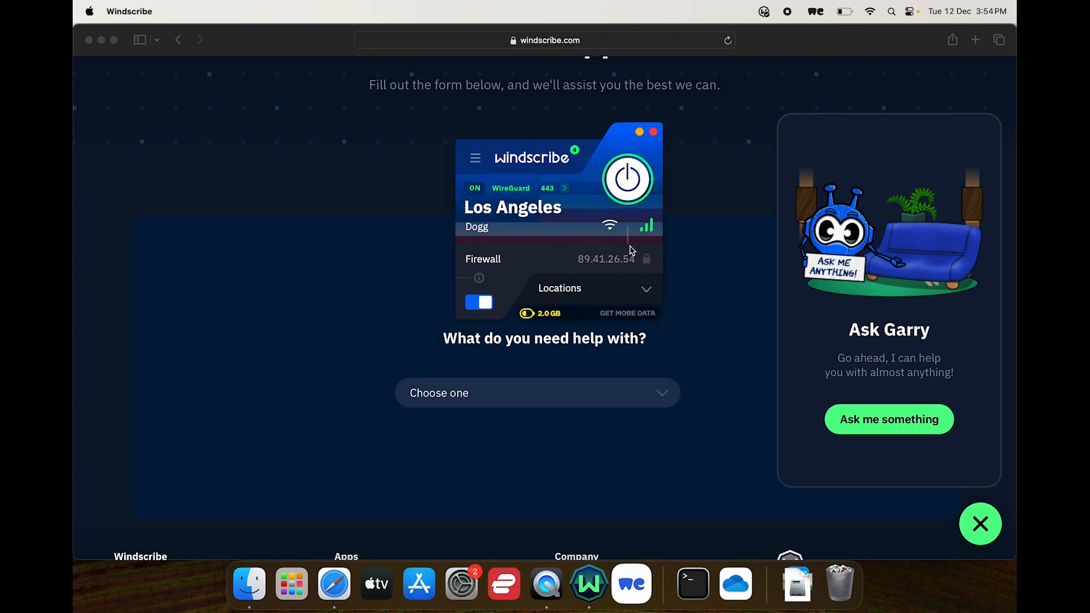
mouse_move(642, 276)
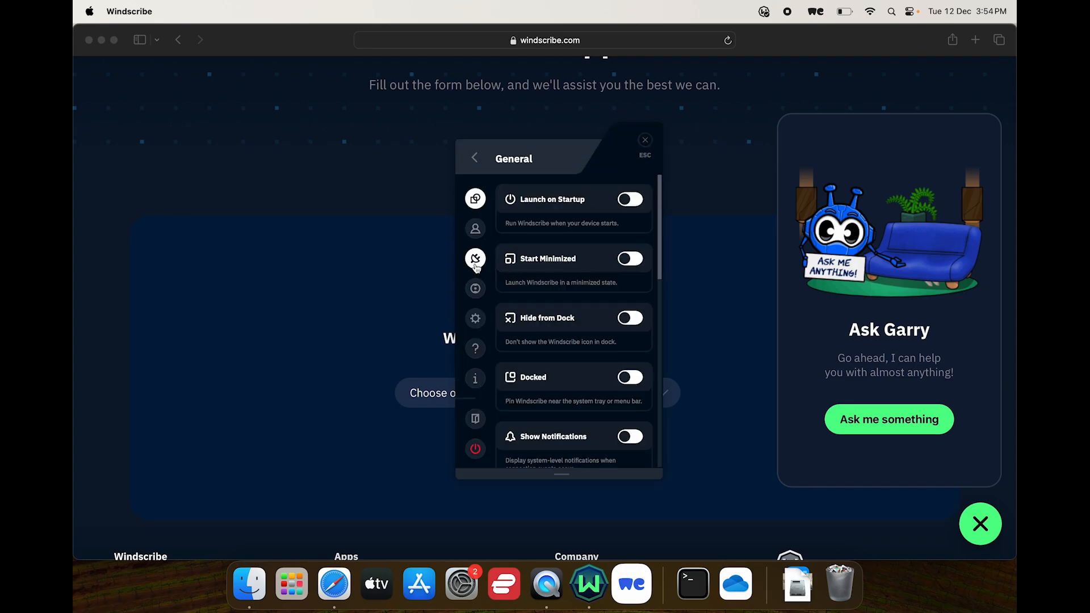
Review the Protocol dropdown options in Connection settings and keep WireGuard on port 443
click(474, 259)
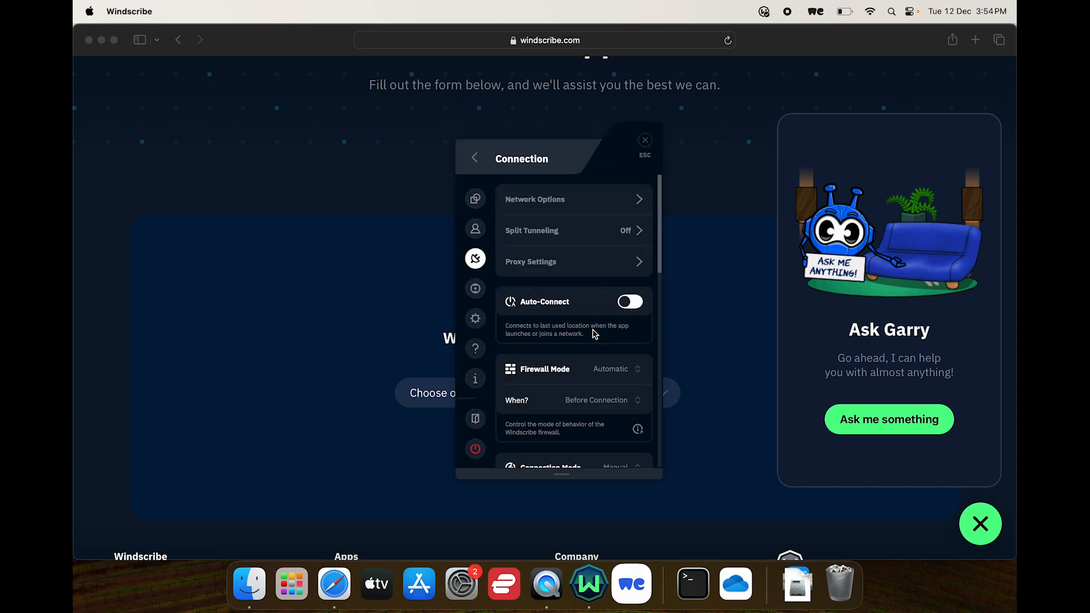
scroll(down, 3)
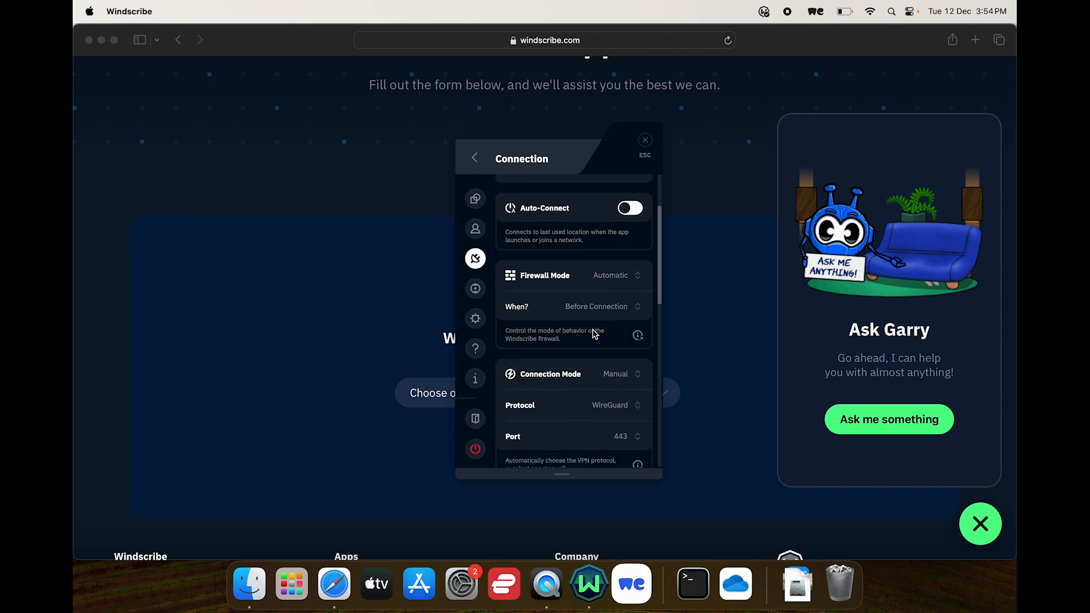
click(610, 406)
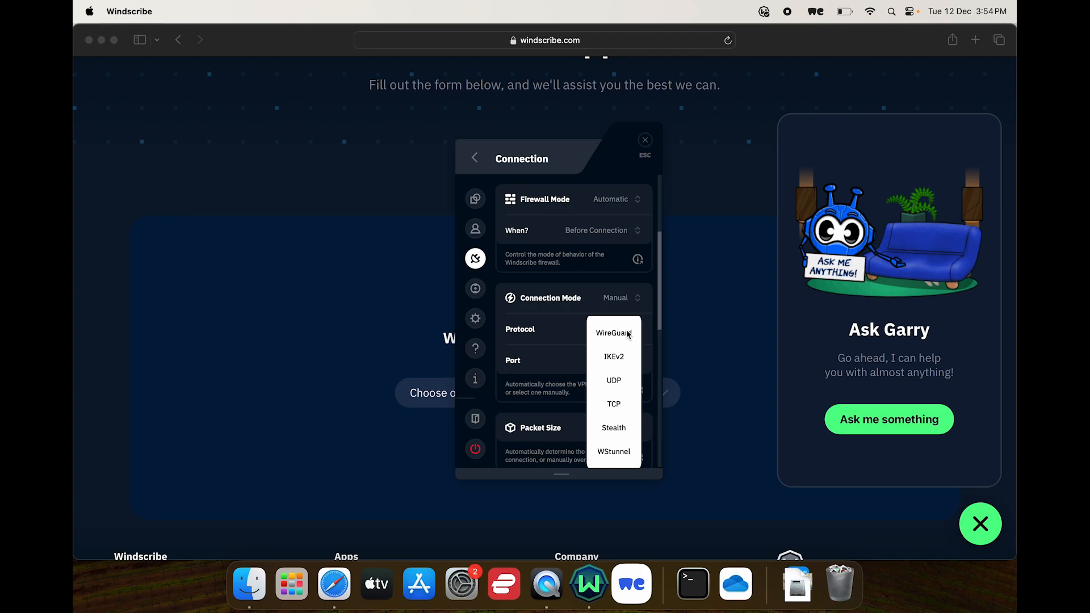
mouse_move(613, 404)
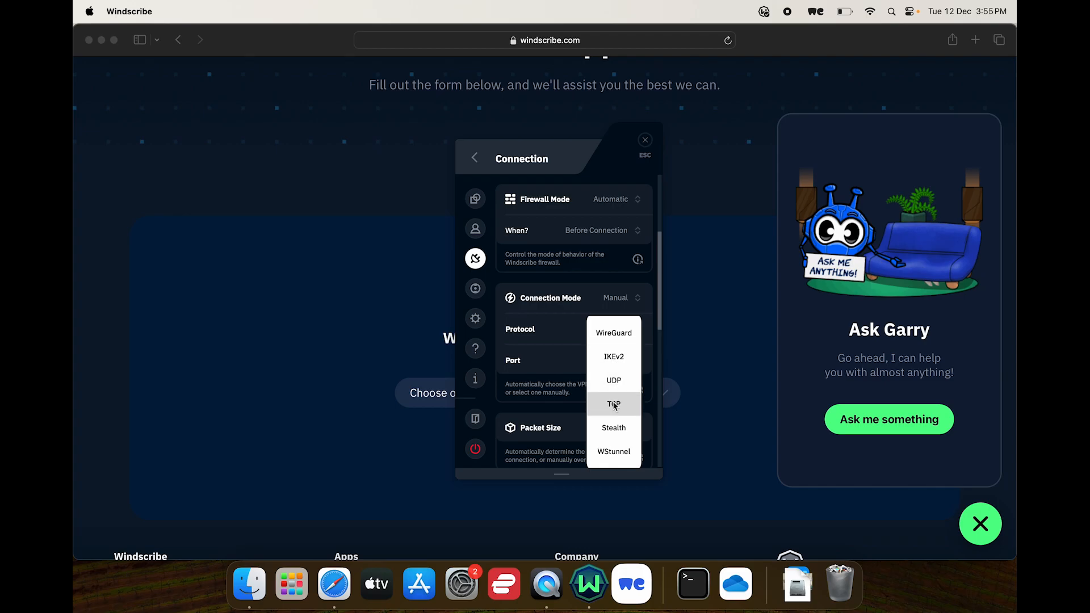
mouse_move(613, 333)
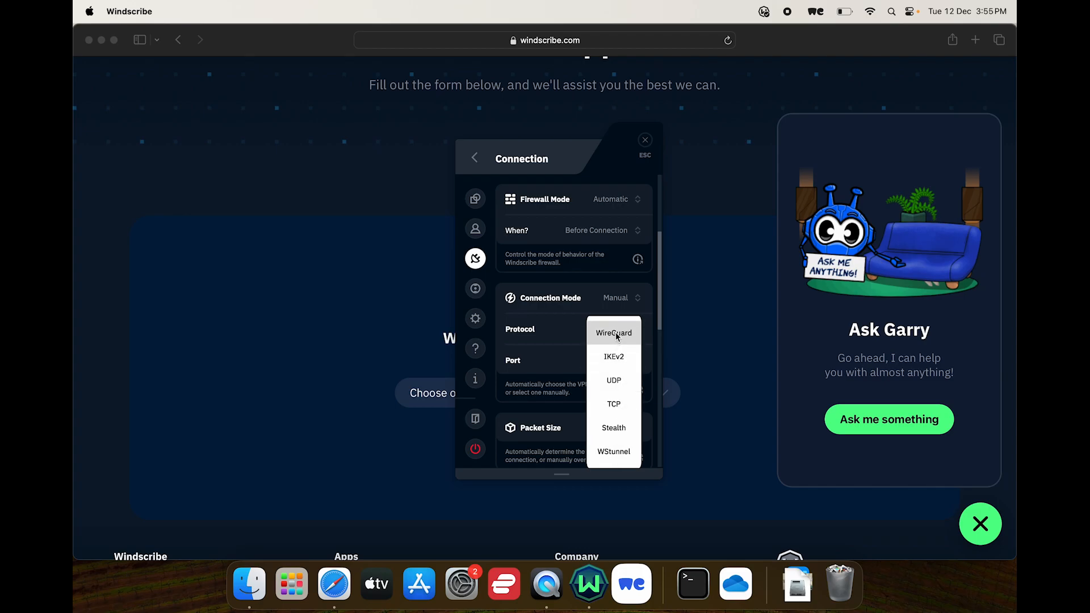
mouse_move(617, 378)
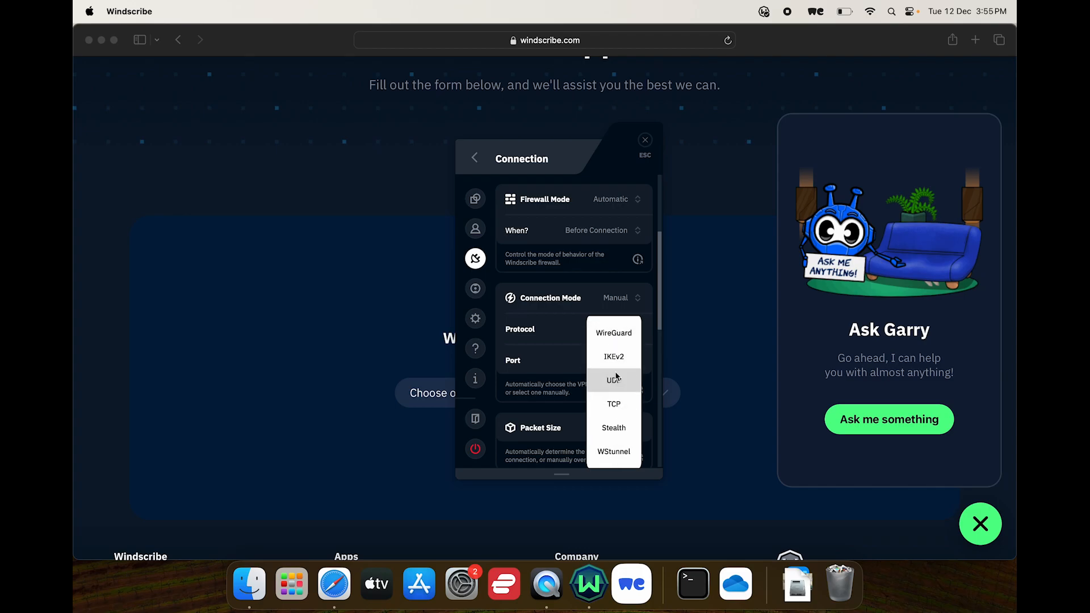
mouse_move(613, 442)
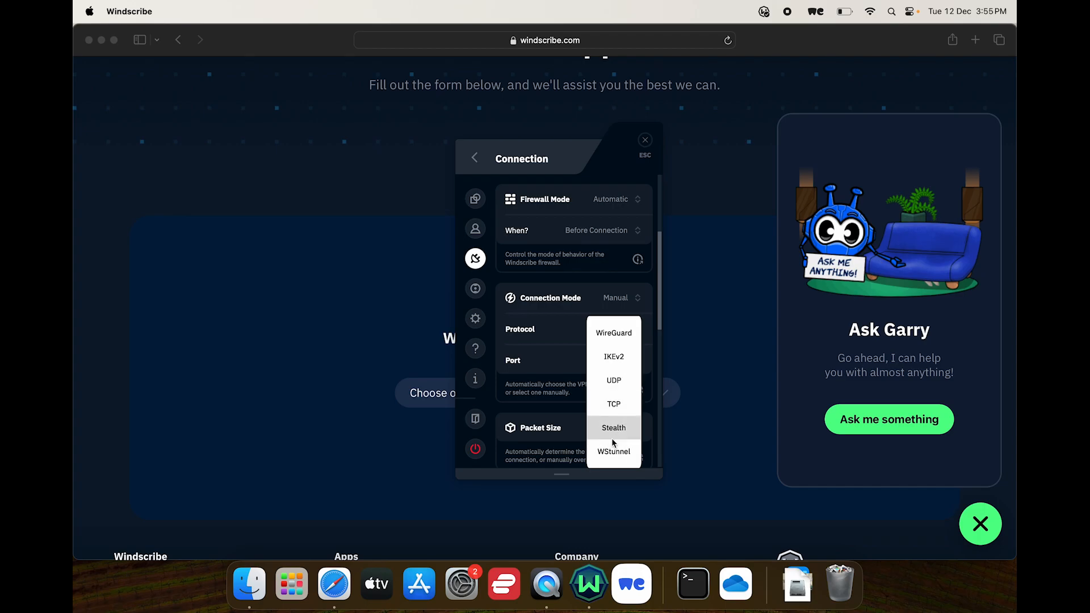
click(613, 333)
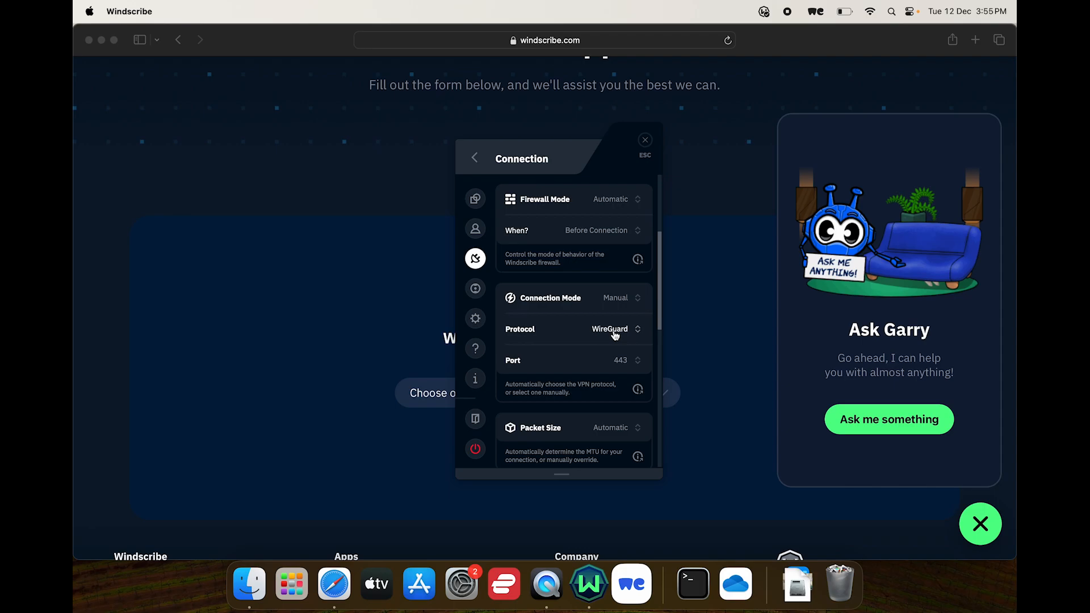
mouse_move(552, 266)
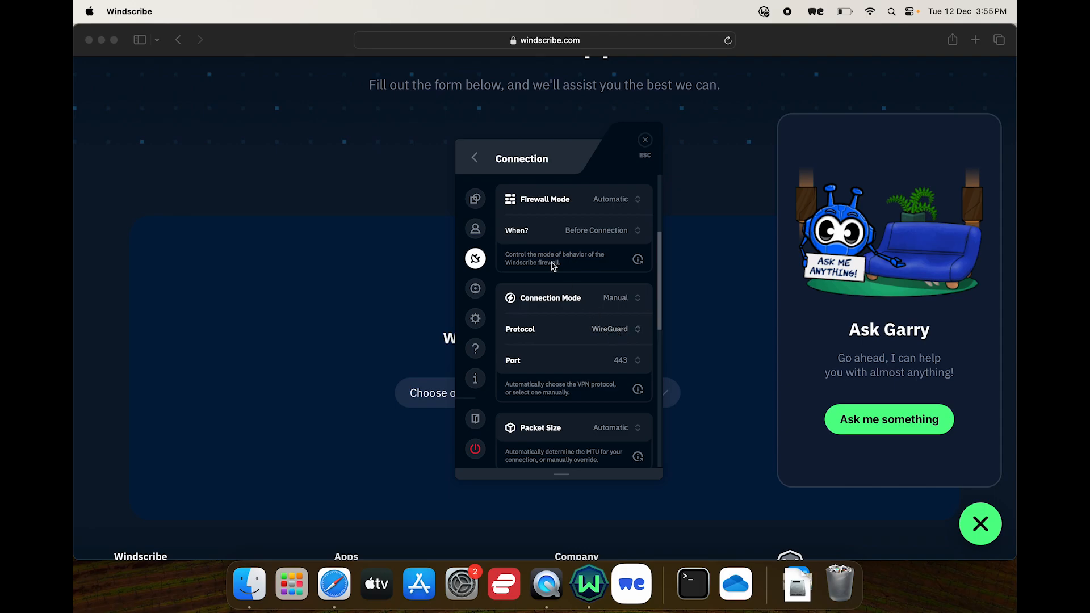
mouse_move(477, 162)
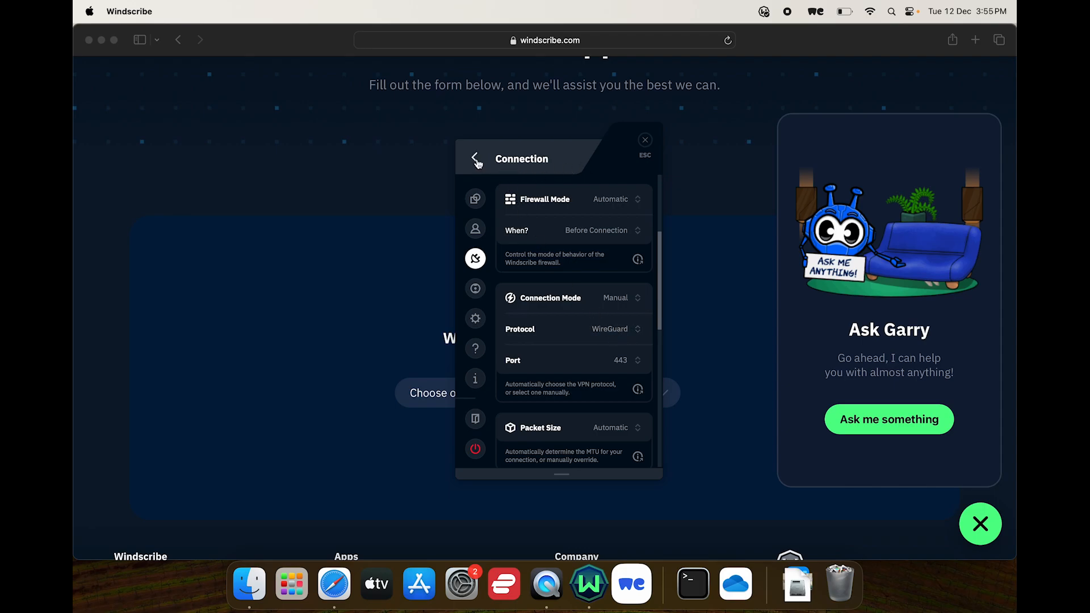
Return to Windscribe's main view and dismiss its window, revealing Safari's support page
click(475, 158)
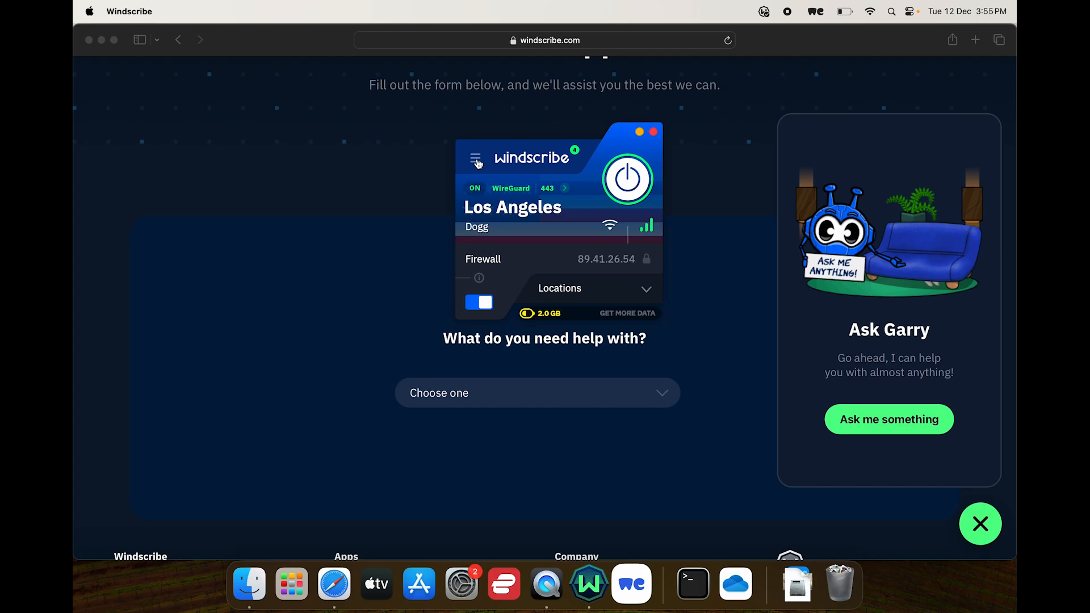
click(626, 179)
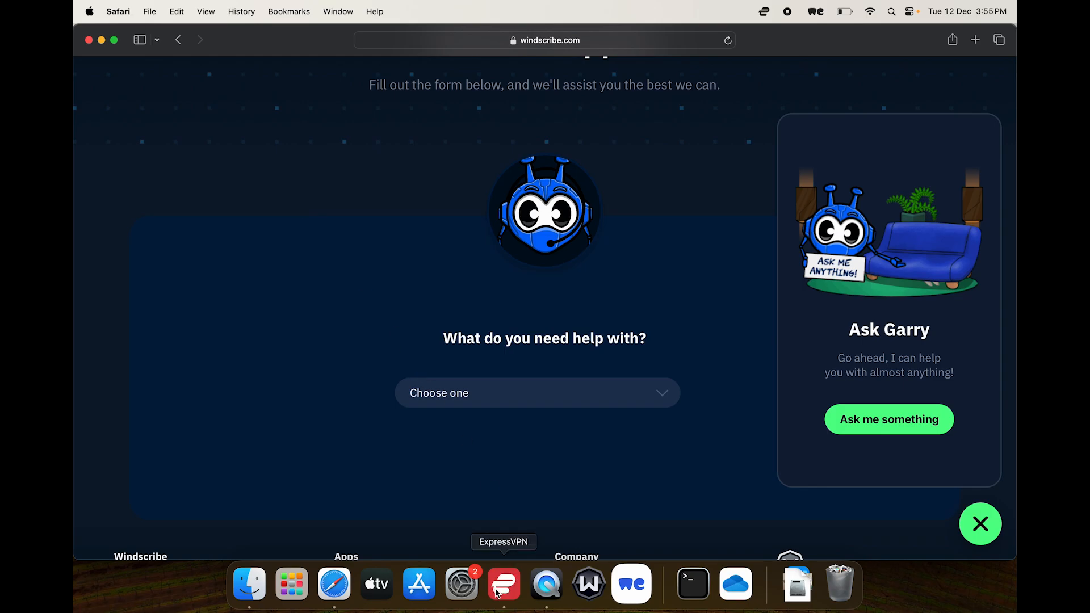
Launch ExpressVPN, move its window lower, and show the VPN Locations list
click(503, 586)
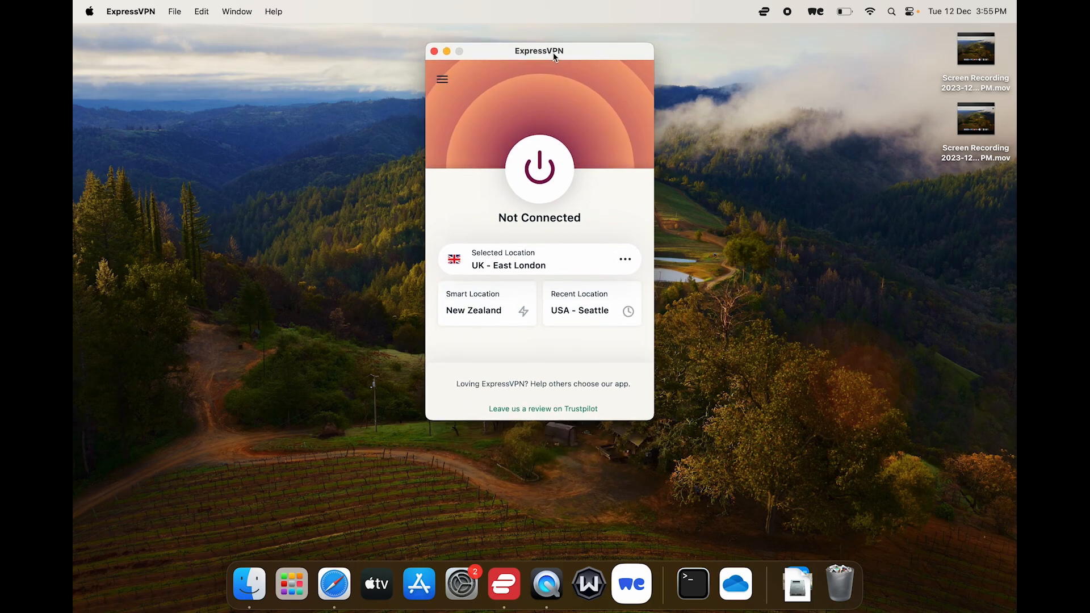
drag(538, 51, 528, 113)
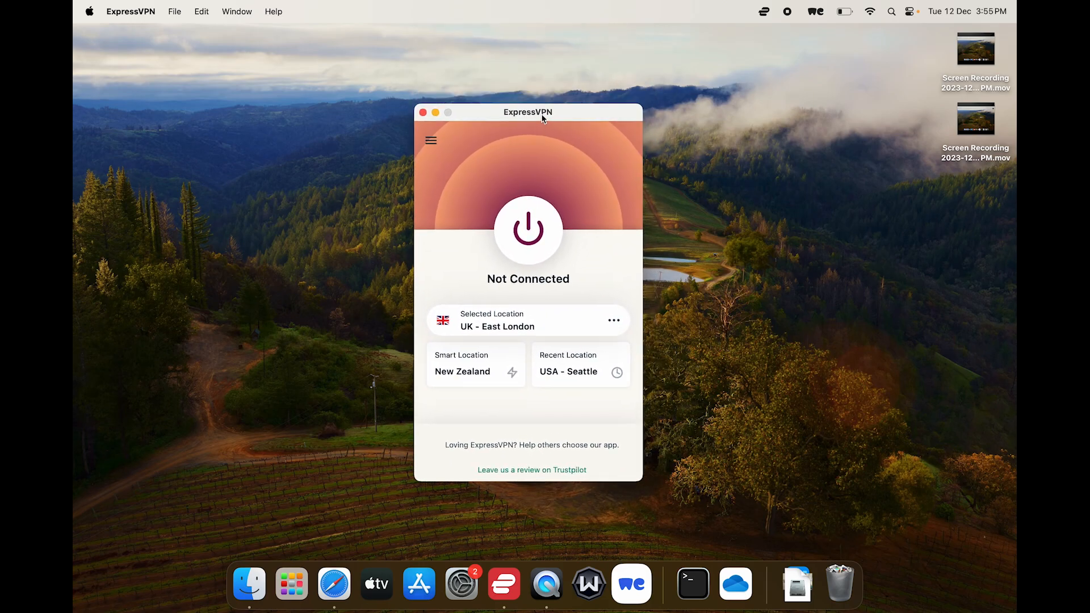
click(613, 321)
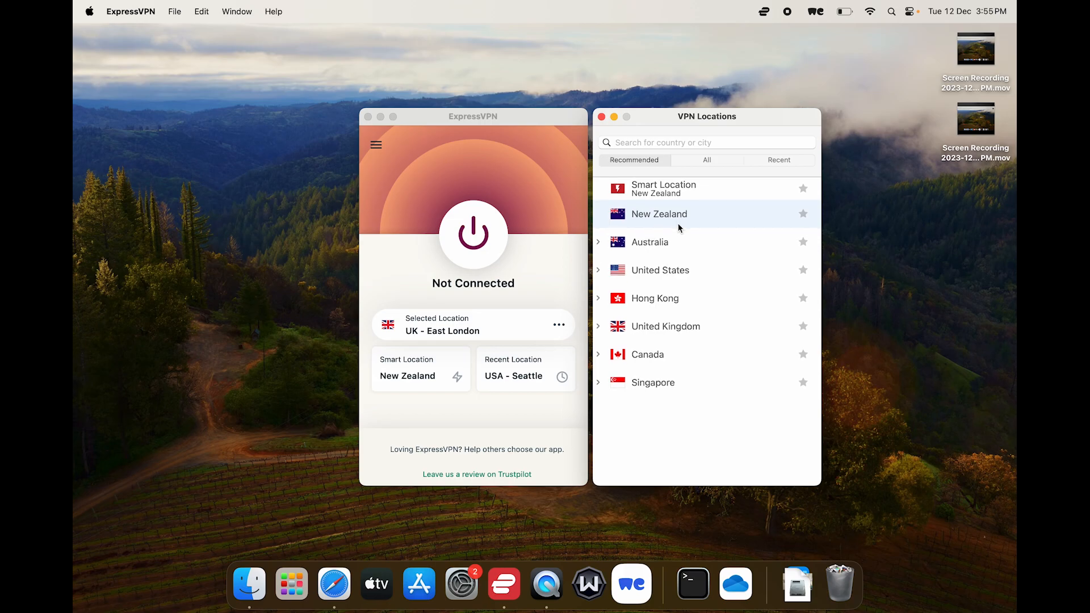
mouse_move(738, 152)
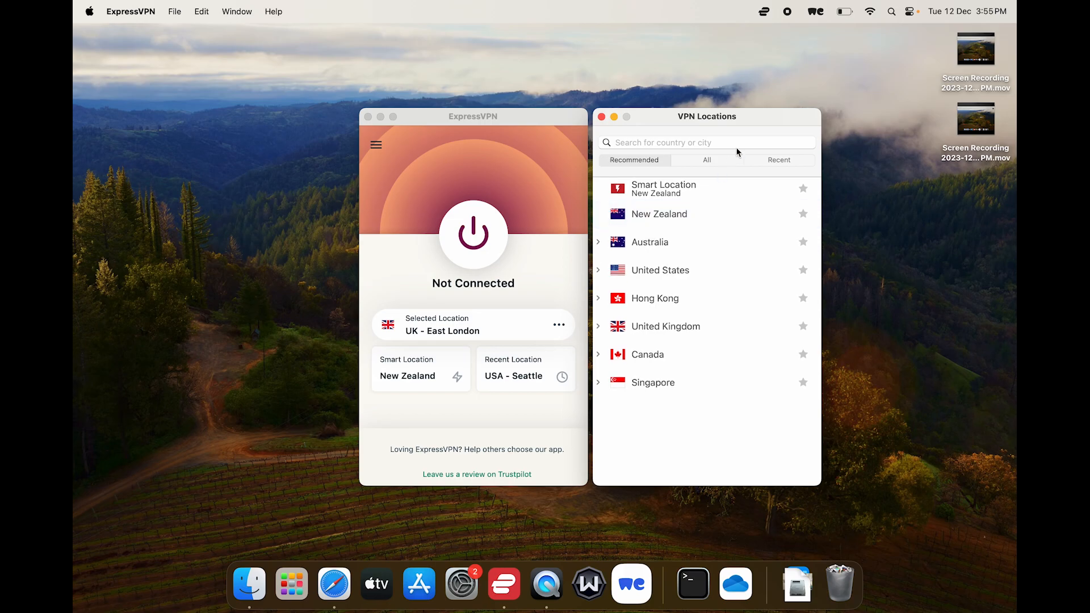
Show all locations by region, expand Asia Pacific, then close the list beside the main window
click(707, 159)
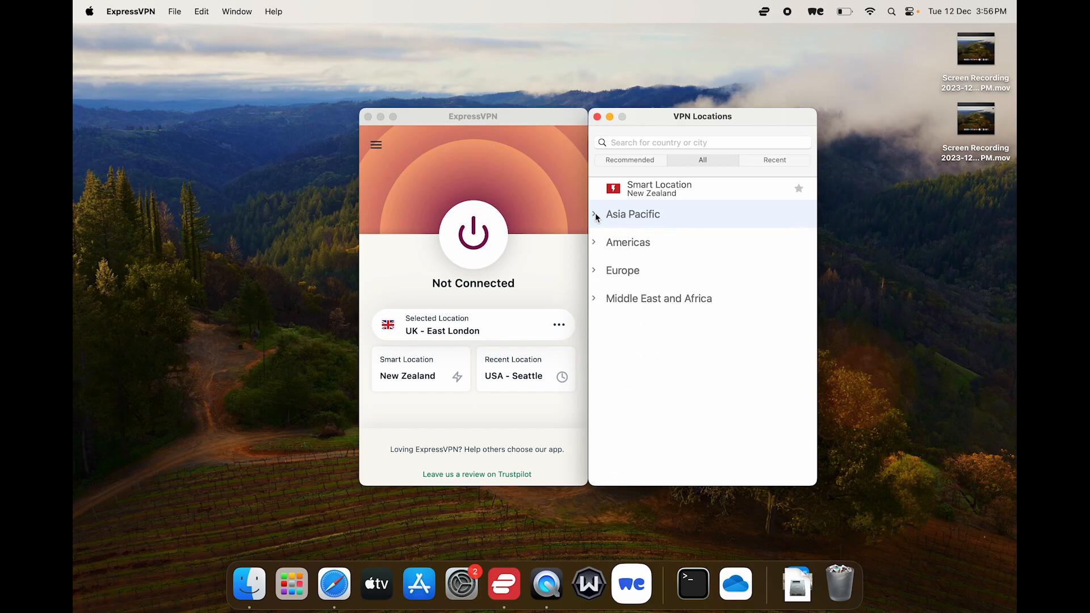
click(626, 242)
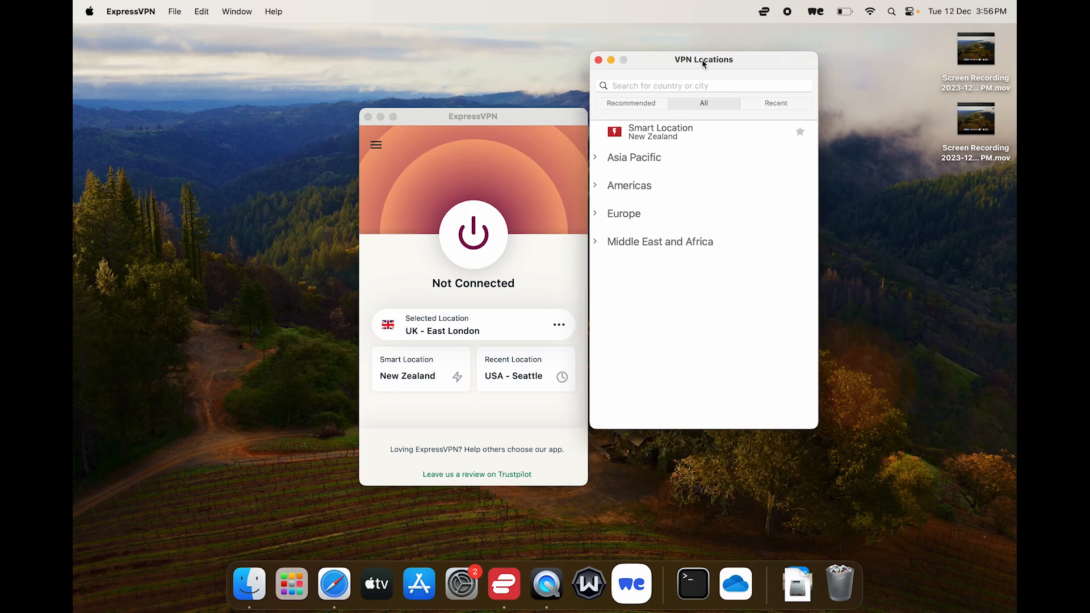
drag(703, 59, 703, 115)
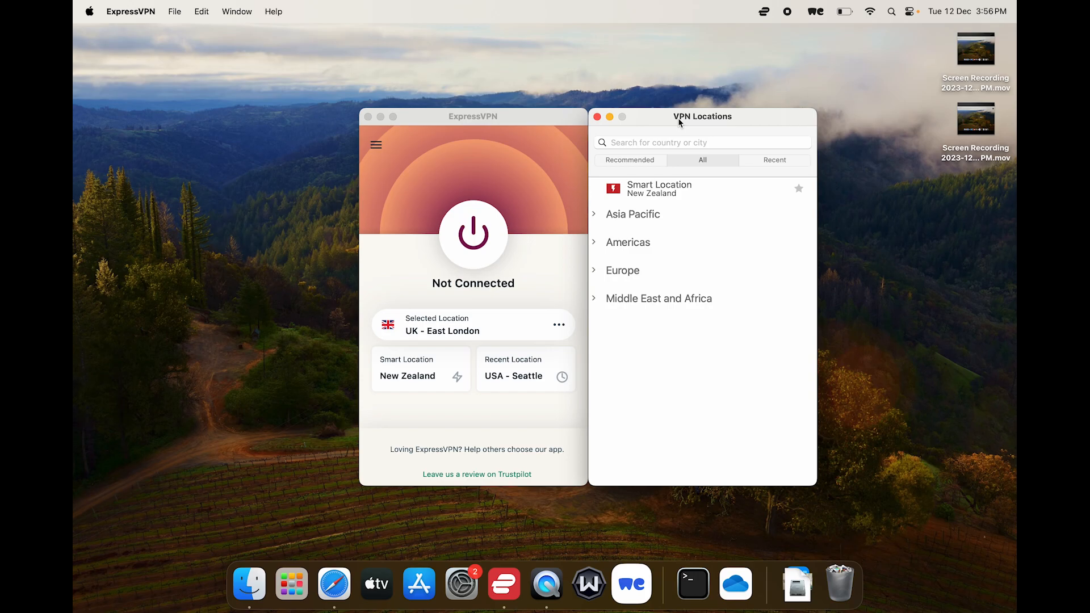
mouse_move(502, 116)
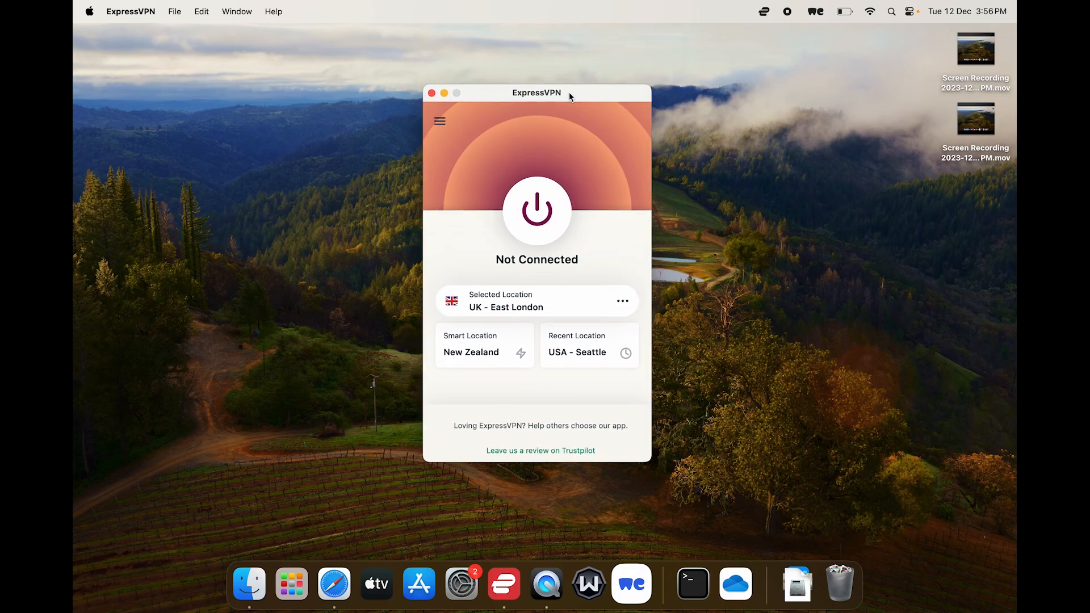
drag(568, 95, 574, 99)
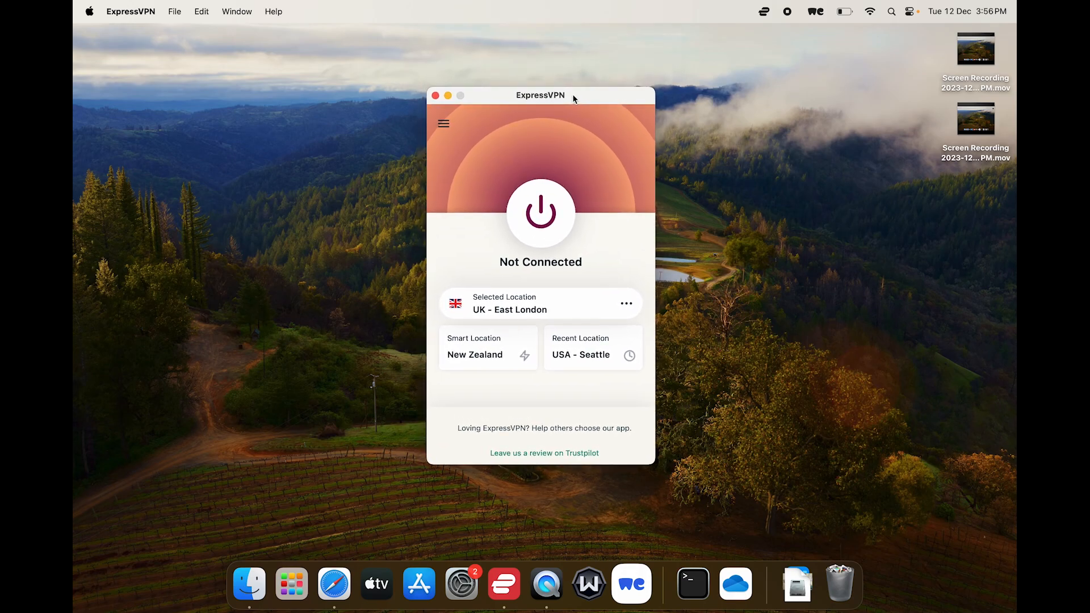